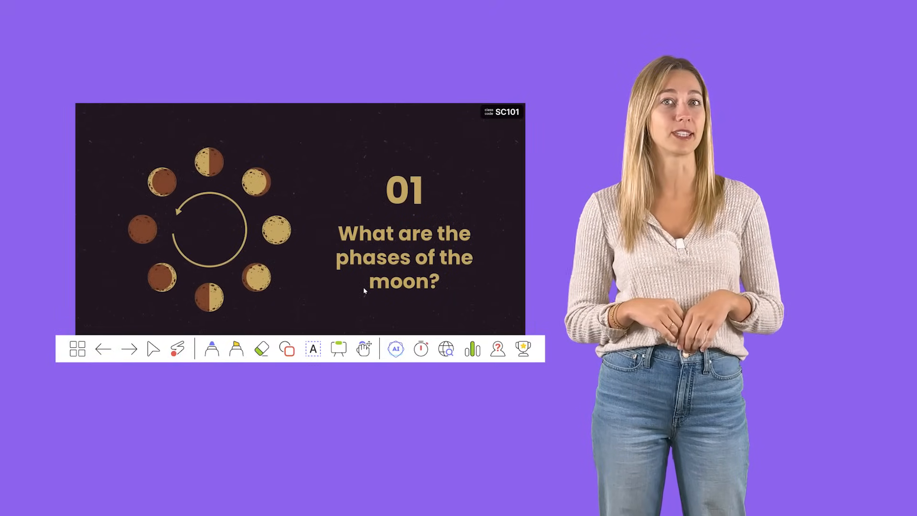
# Look through the 19-slide deck in the thumbnail pane and select slide 3.
pyautogui.click(395, 348)
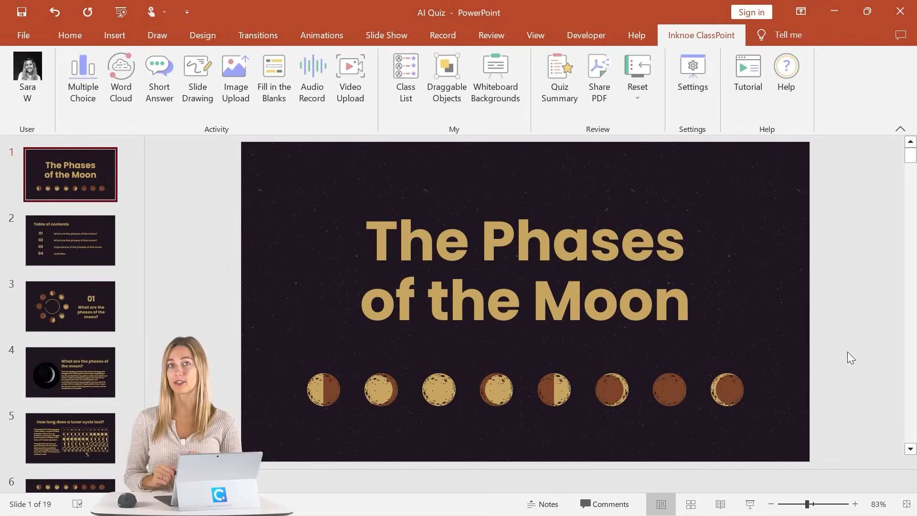
pyautogui.scroll(-3)
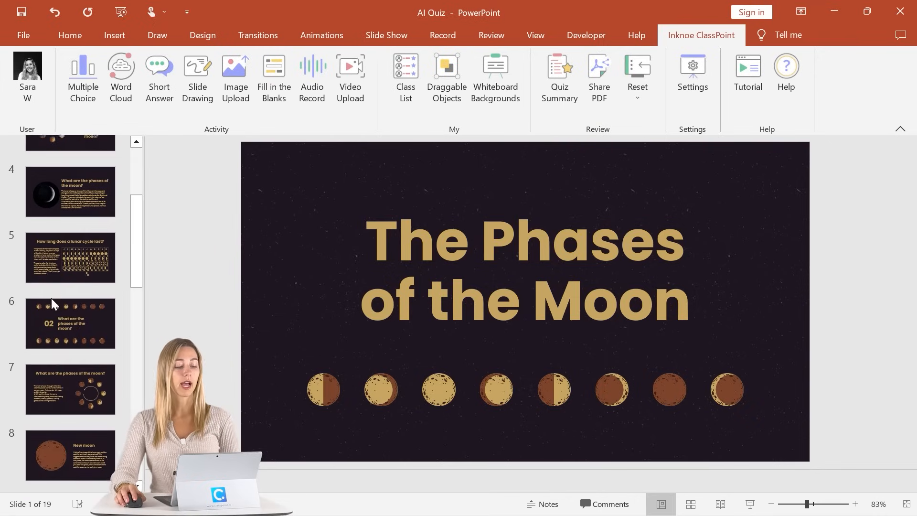
pyautogui.scroll(-3)
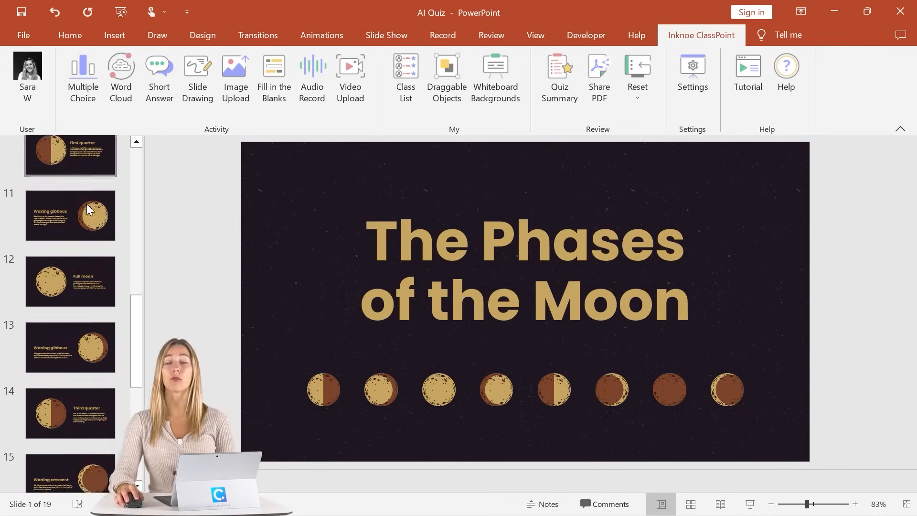
pyautogui.scroll(-3)
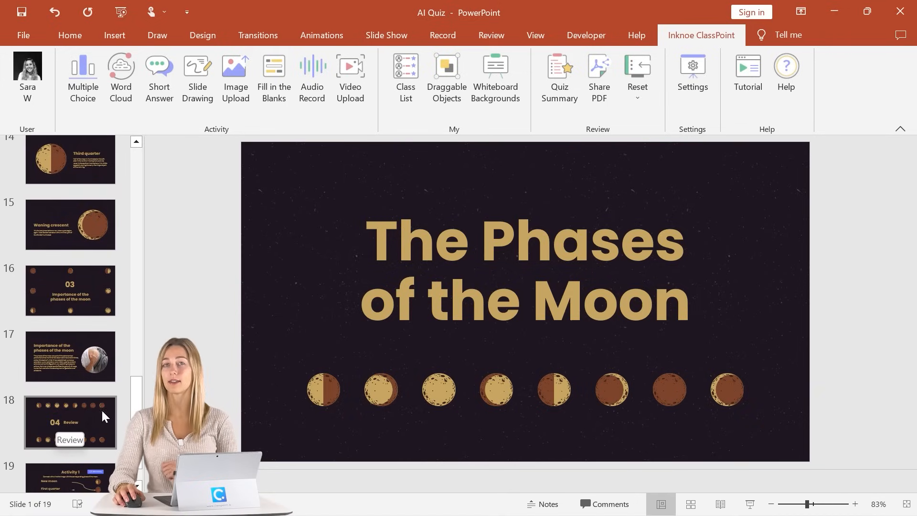
pyautogui.scroll(3)
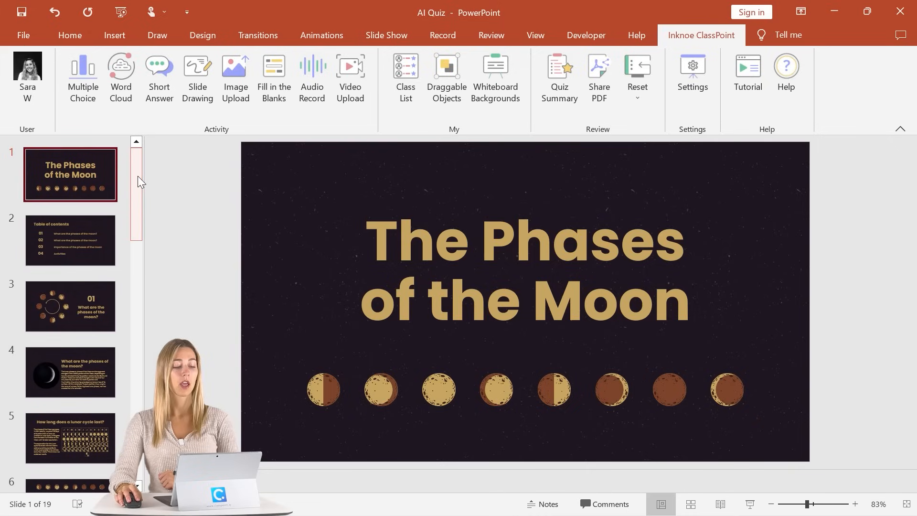
pyautogui.click(71, 306)
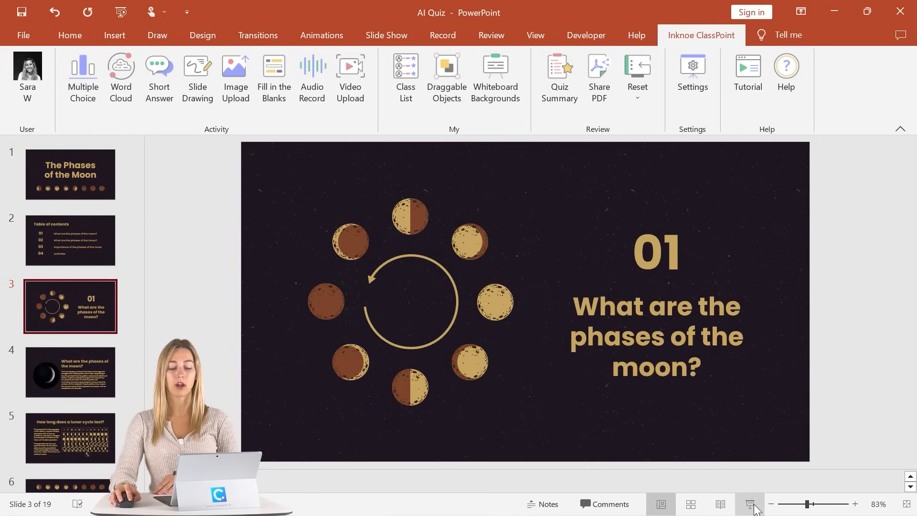
# Start the slideshow from slide 3 and launch the ClassPoint AI quiz generator.
pyautogui.click(750, 504)
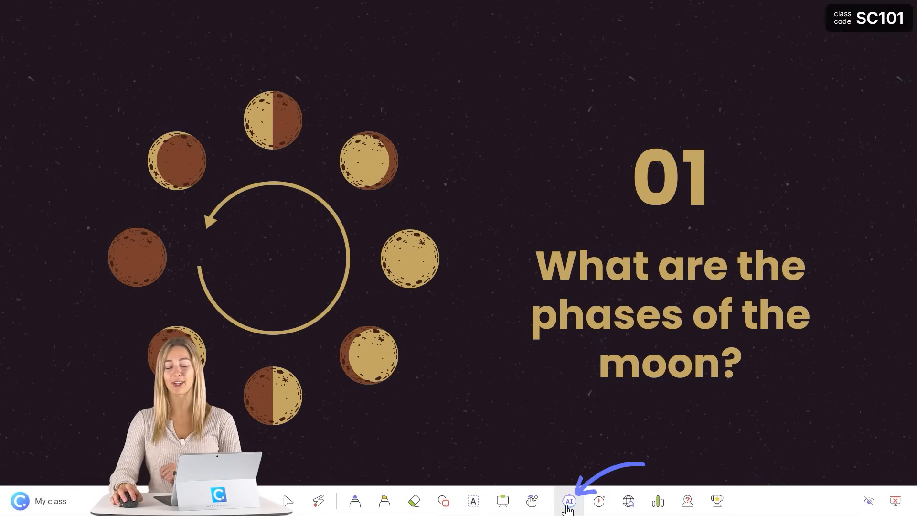
pyautogui.click(568, 500)
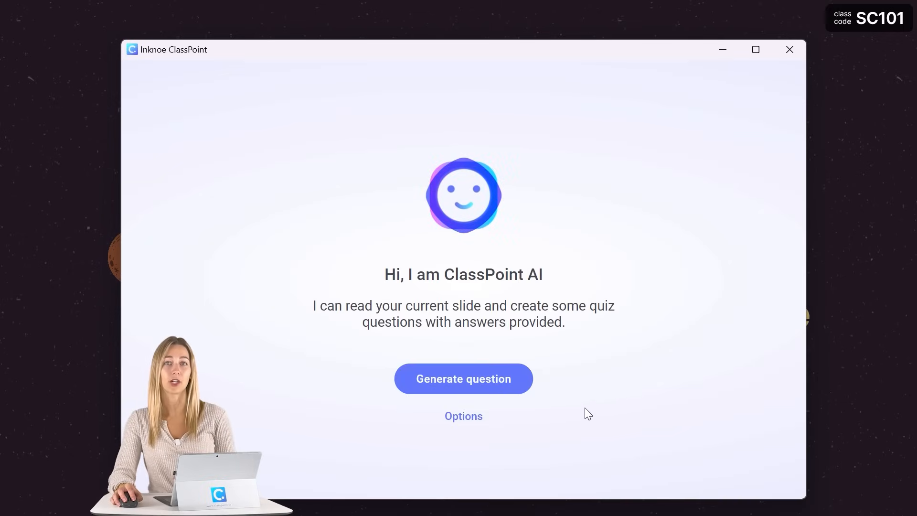
pyautogui.moveTo(463, 416)
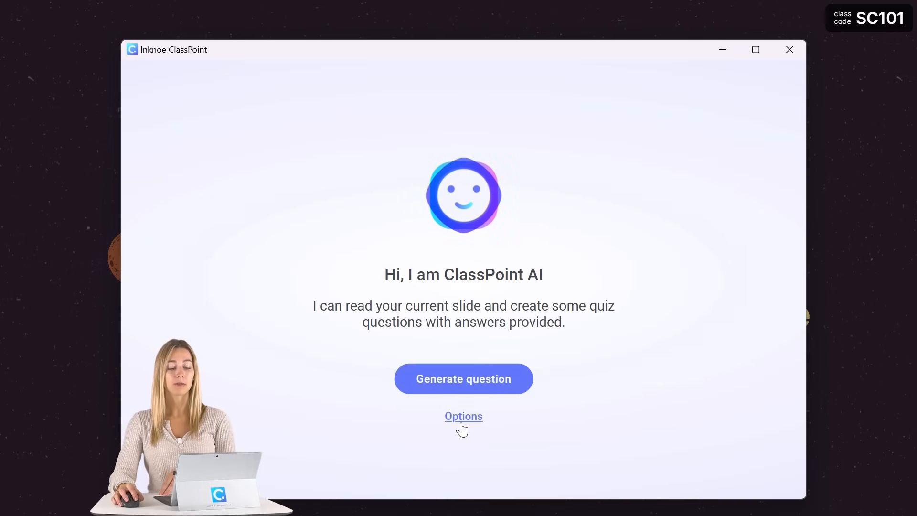
# Limit AI questions to multiple choice and untick the Apply and Create Bloom's levels.
pyautogui.click(463, 416)
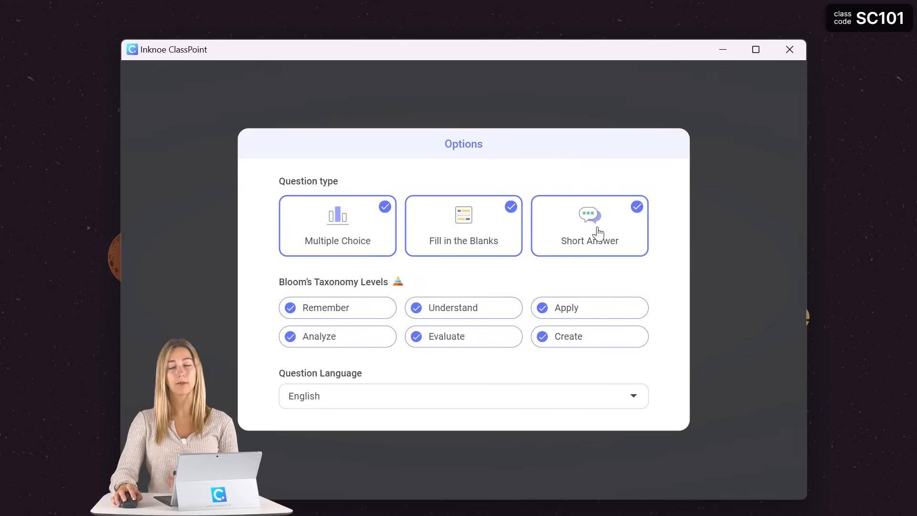
pyautogui.click(589, 226)
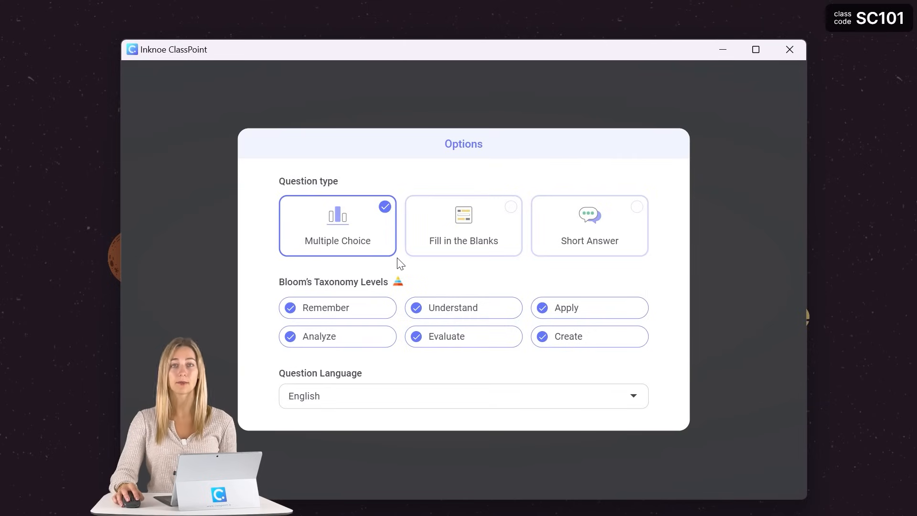
pyautogui.moveTo(336, 295)
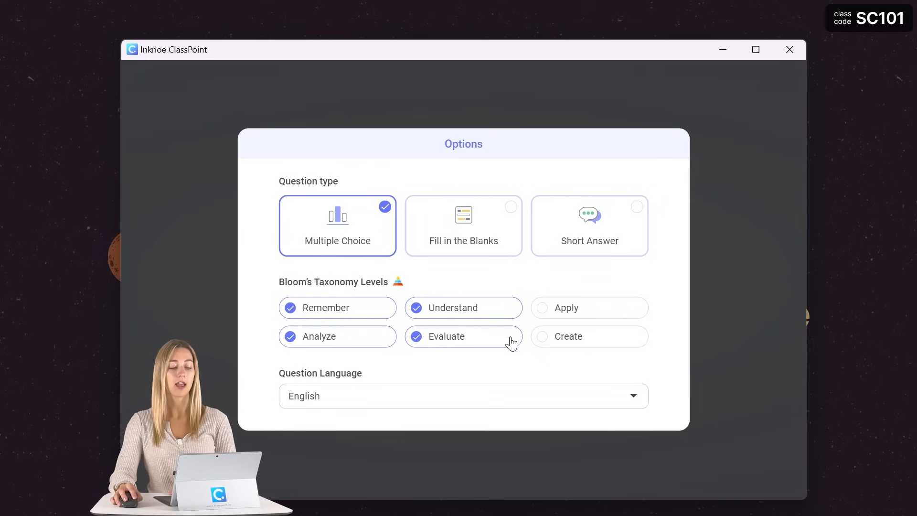
pyautogui.click(448, 336)
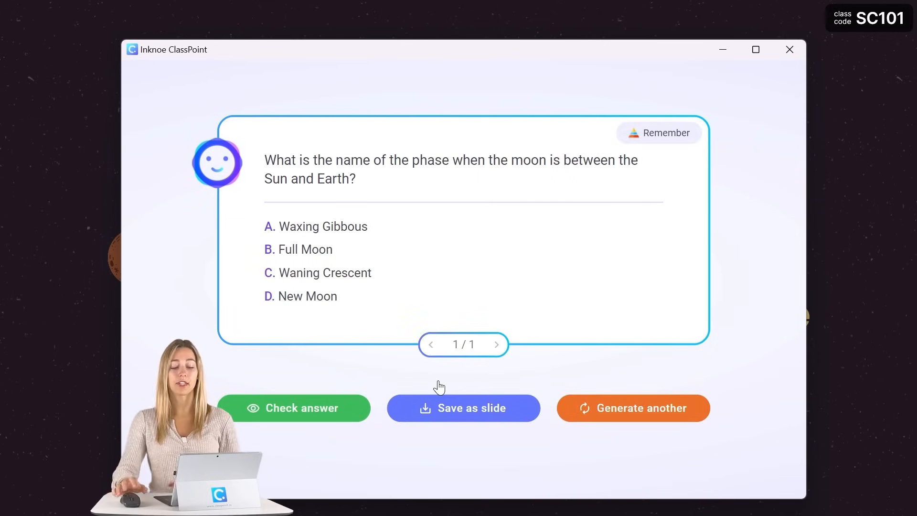
# Regenerate to get the fully illuminated moon question and save it as a quiz slide.
pyautogui.click(633, 407)
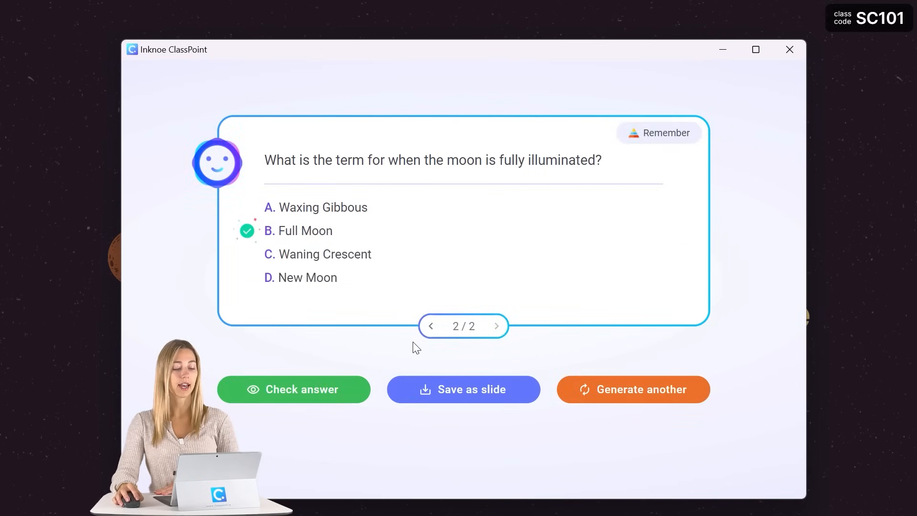
pyautogui.click(463, 389)
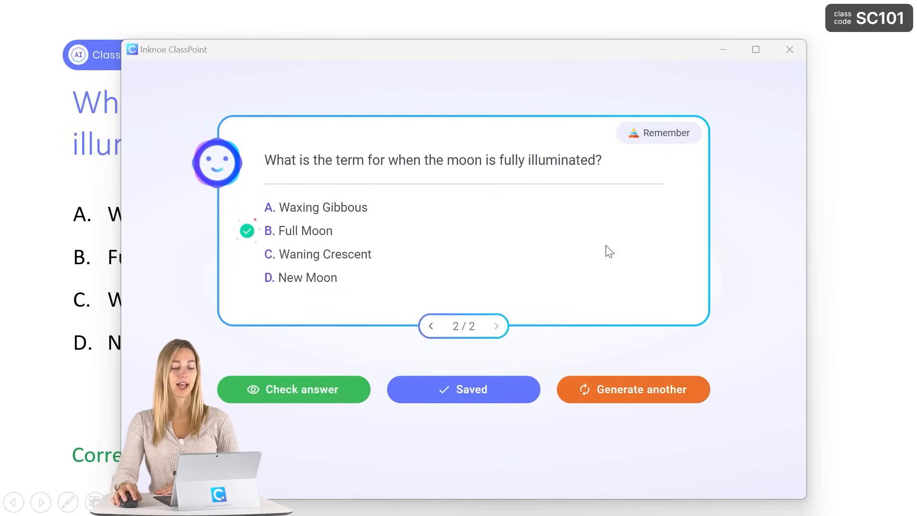
pyautogui.click(789, 49)
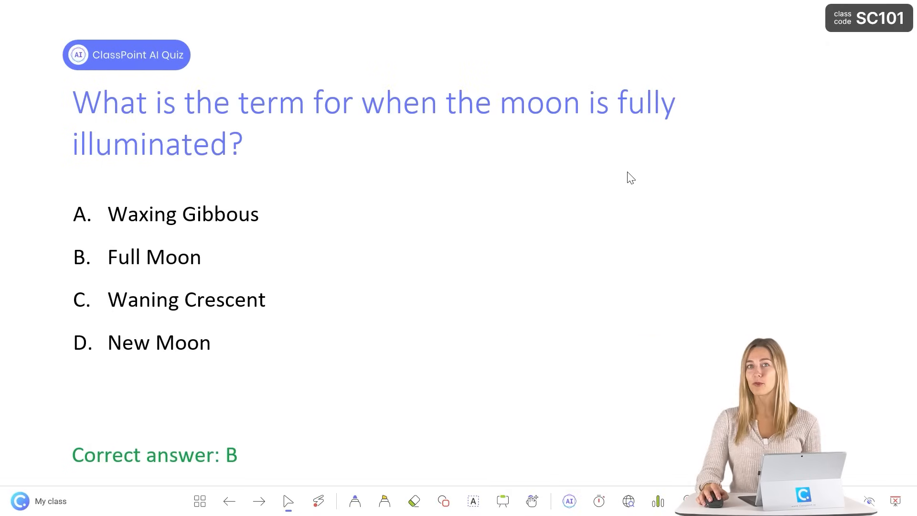
pyautogui.moveTo(471, 279)
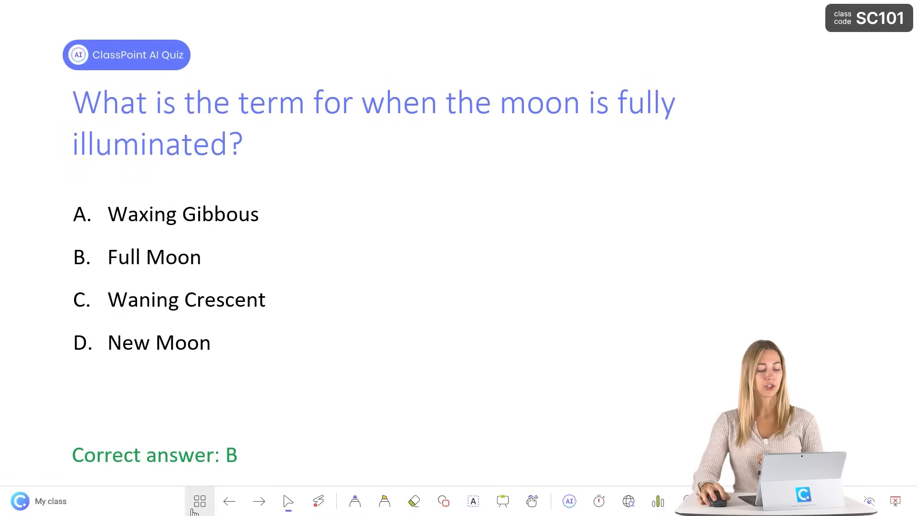
# Jump to the lunar cycle slide and generate an AI quiz question from it.
pyautogui.click(198, 501)
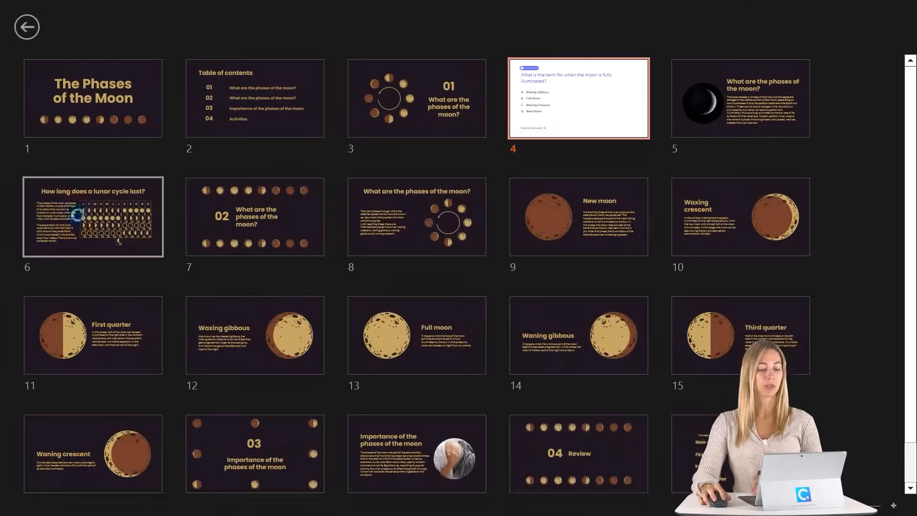
pyautogui.doubleClick(92, 217)
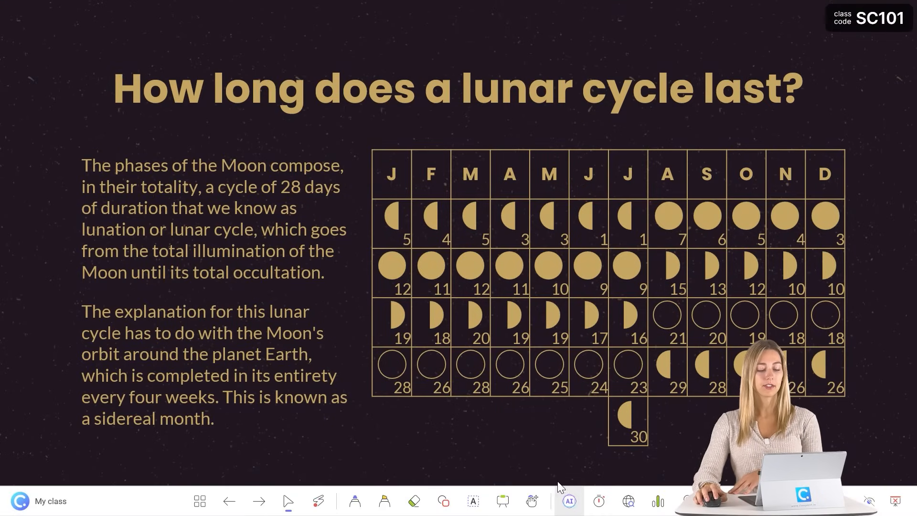
pyautogui.click(568, 501)
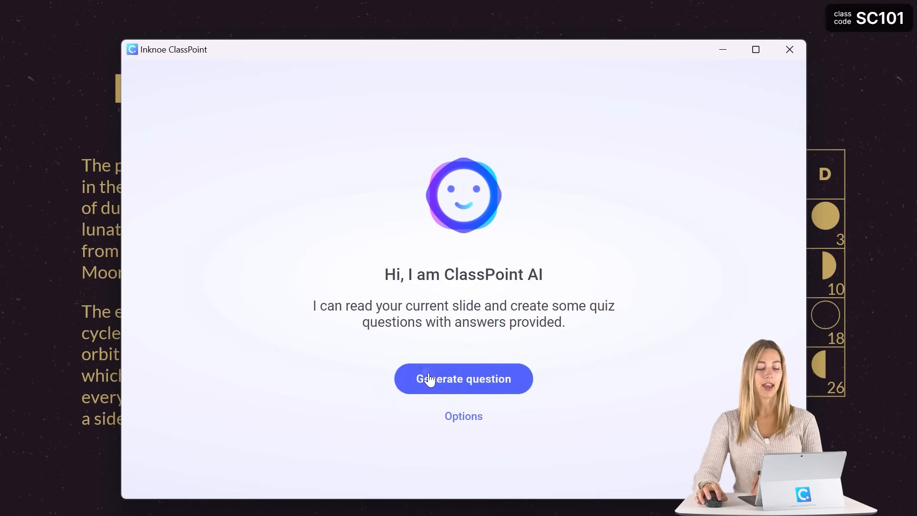
pyautogui.click(462, 379)
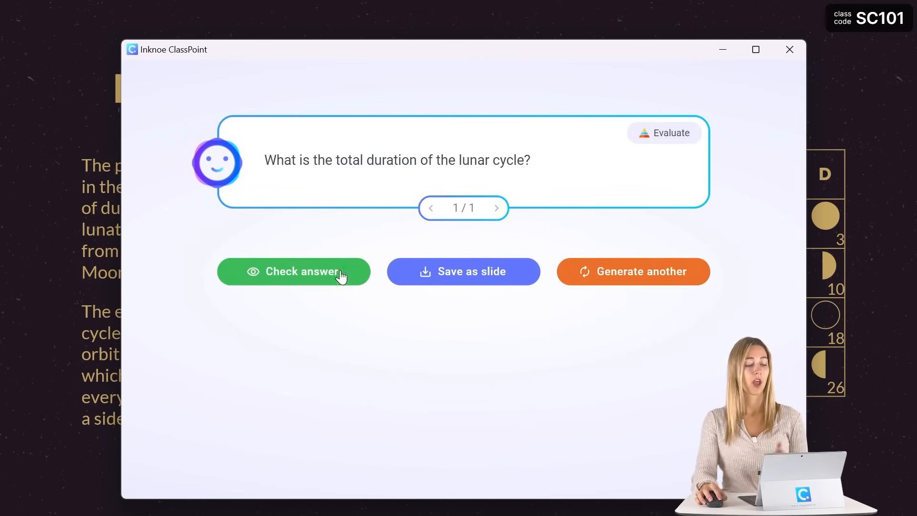
# Reveal the 28 days answer and save the lunar cycle question as a slide.
pyautogui.click(294, 271)
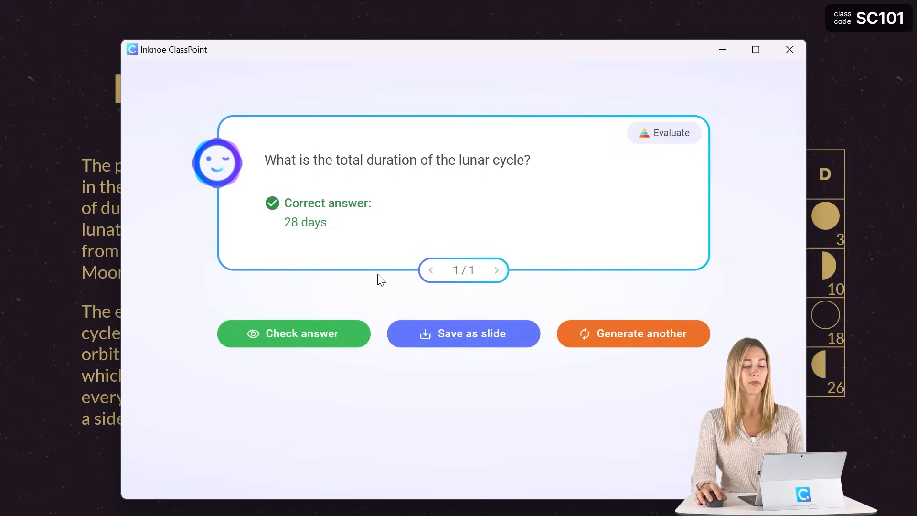
pyautogui.click(463, 334)
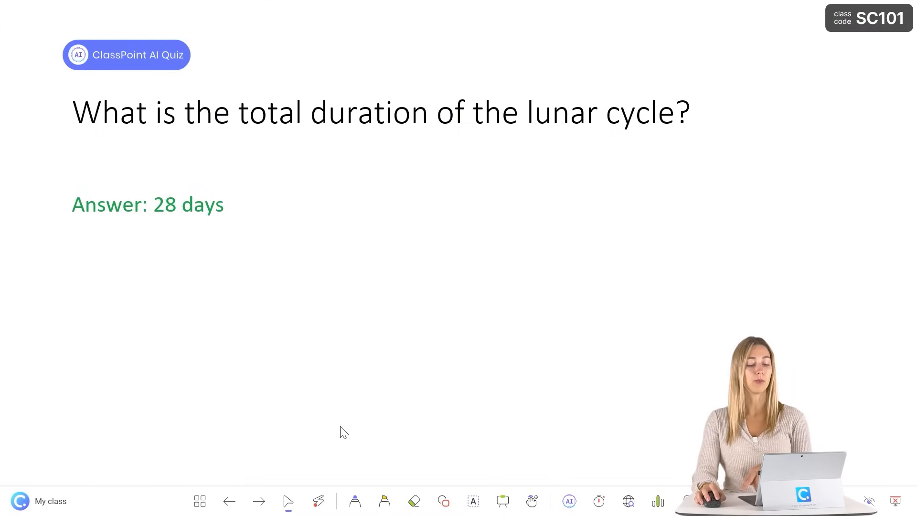
pyautogui.click(200, 500)
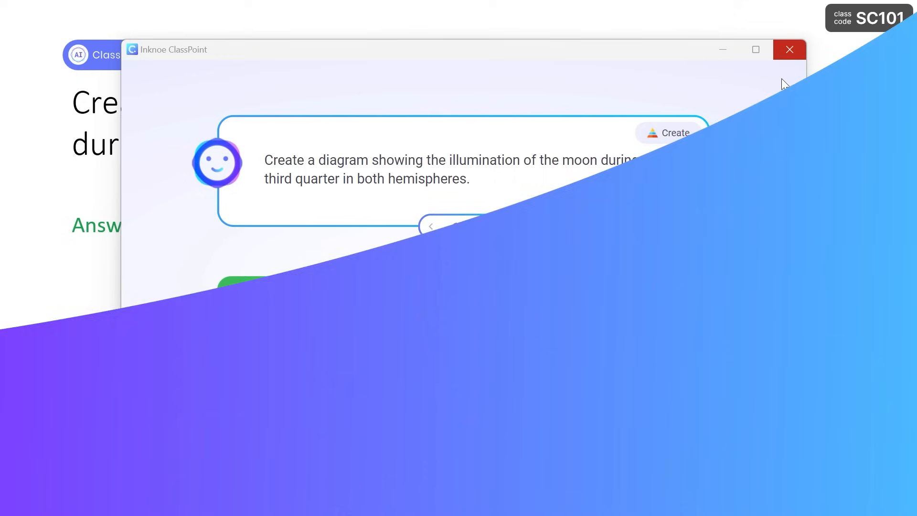
# Close the ClassPoint AI window to return to the editor, now with 23 slides.
pyautogui.click(789, 49)
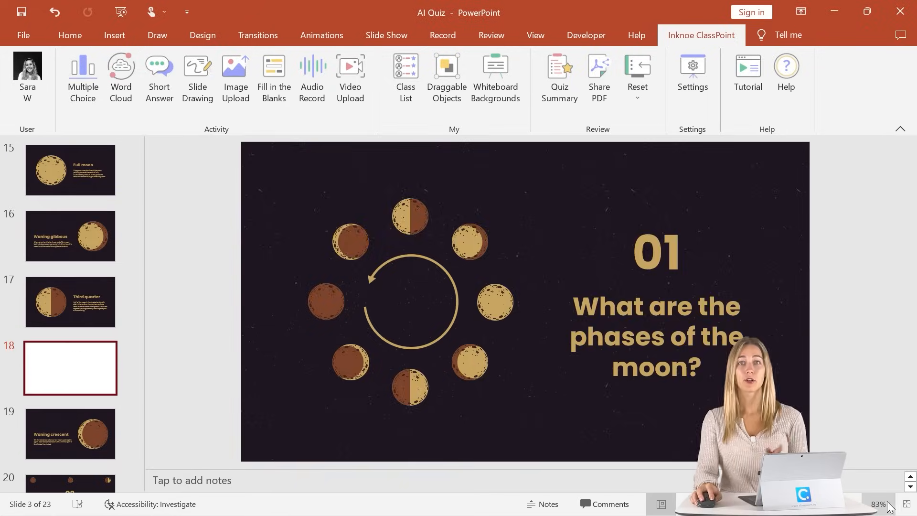
# Drag the three ClassPoint AI quiz slides below the last slide of the deck.
pyautogui.click(70, 368)
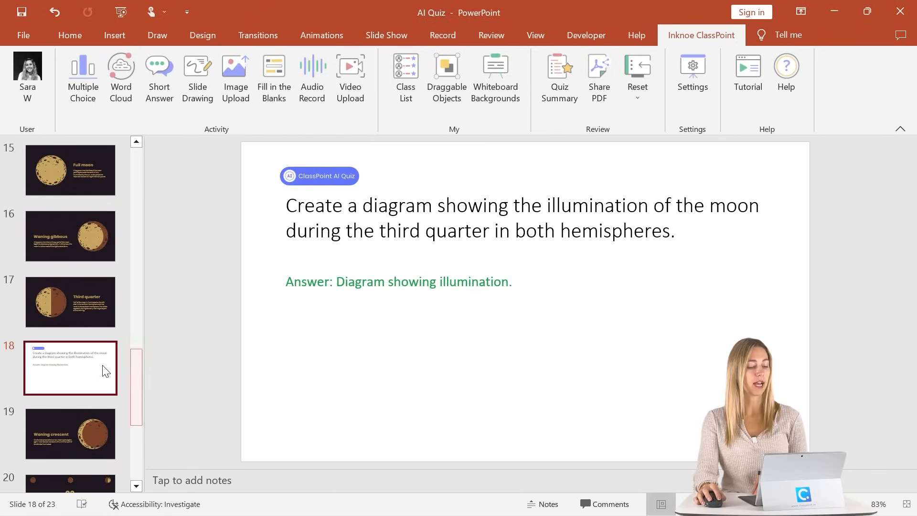
pyautogui.scroll(-3)
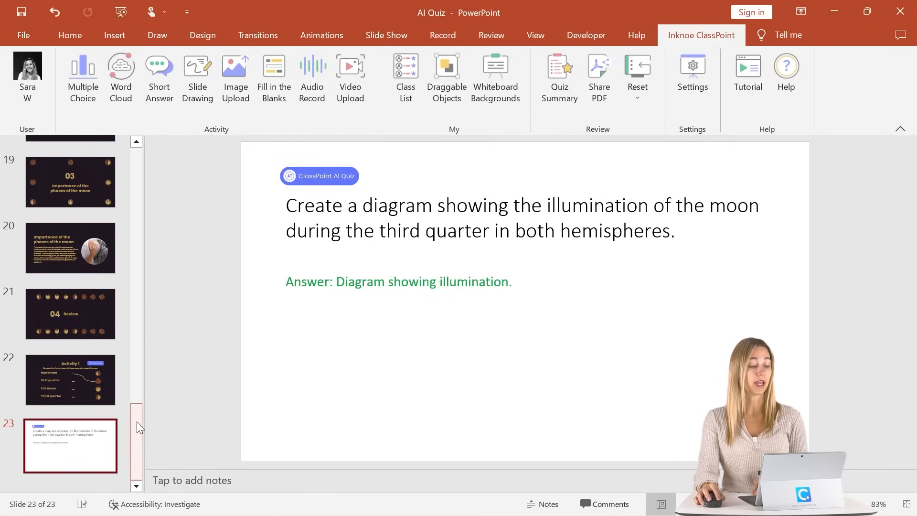
pyautogui.scroll(-3)
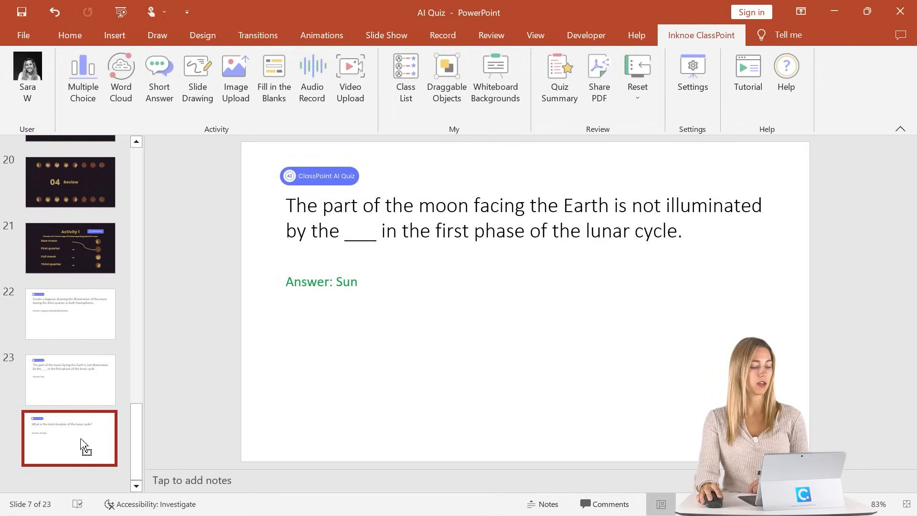
pyautogui.click(70, 437)
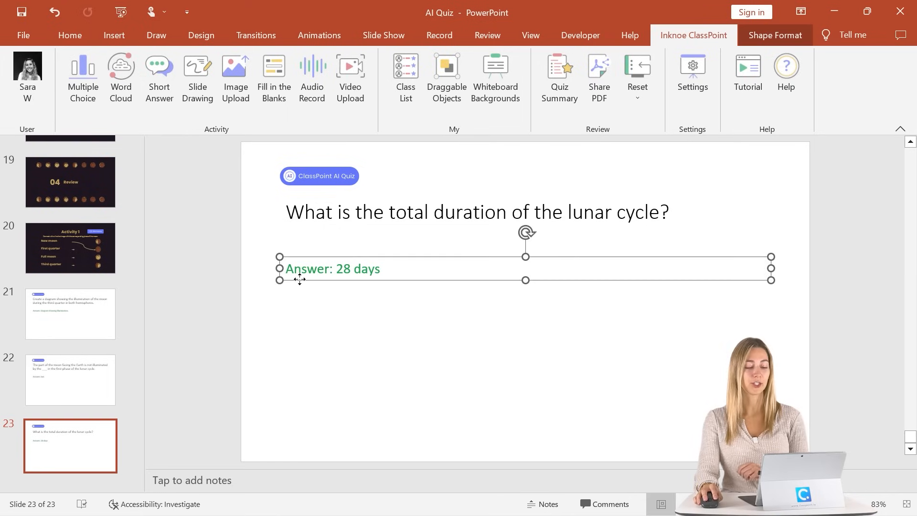
# Delete the green answer text boxes from the quiz slides 21–23.
pyautogui.click(70, 379)
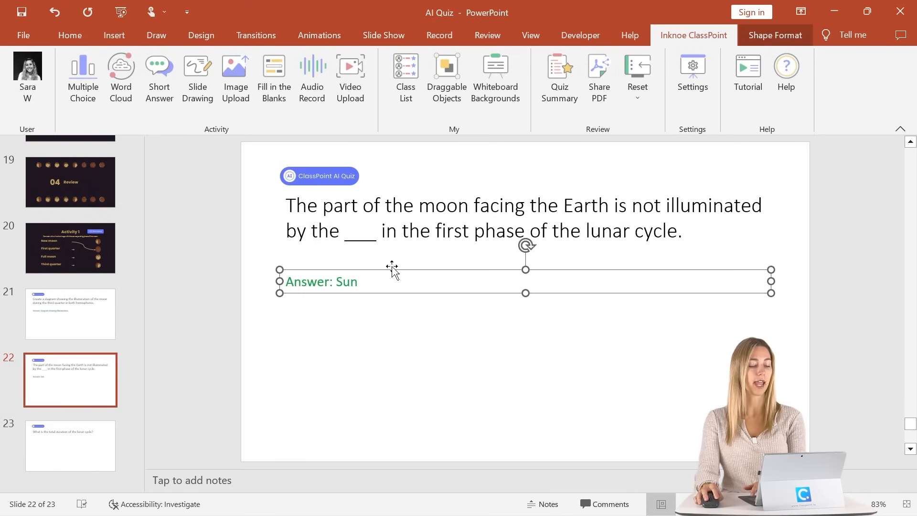
pyautogui.click(70, 314)
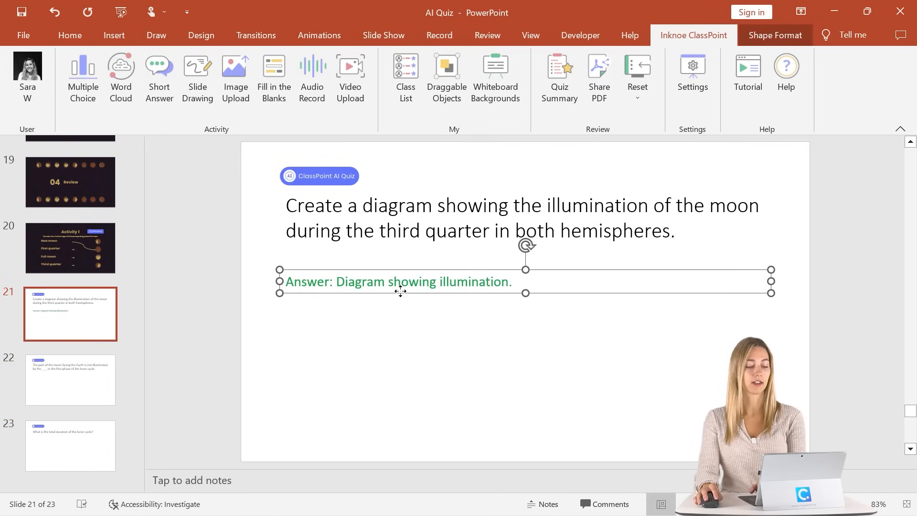
pyautogui.press('delete')
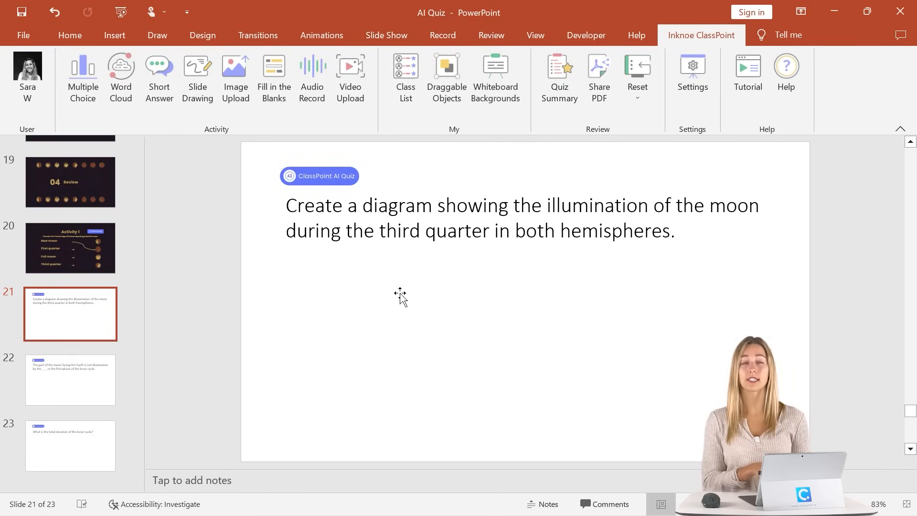
pyautogui.click(273, 78)
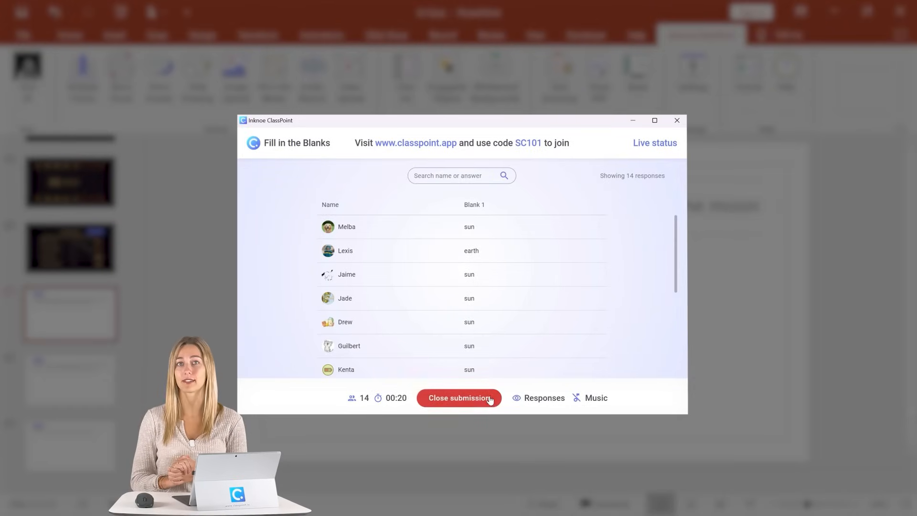
pyautogui.click(459, 398)
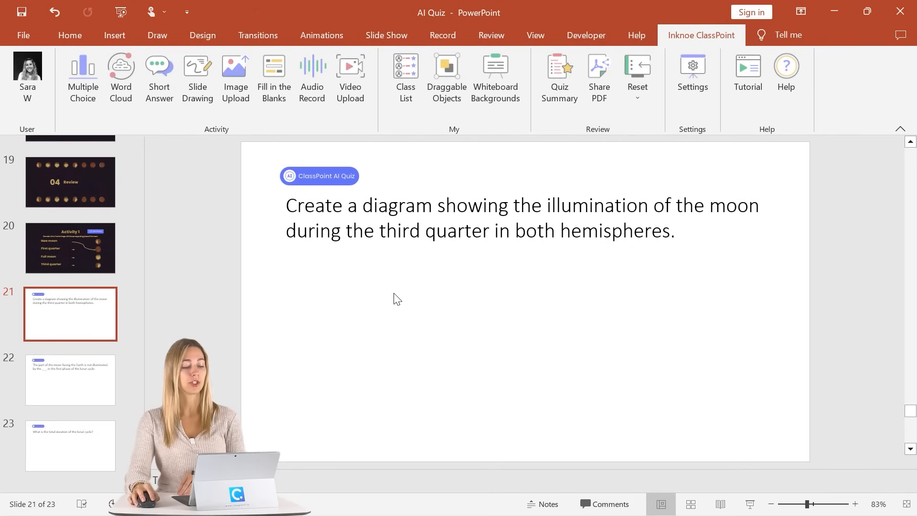
# Insert a ClassPoint Fill in the Blanks activity on slide 22 with 'Sun' as the answer.
pyautogui.click(69, 379)
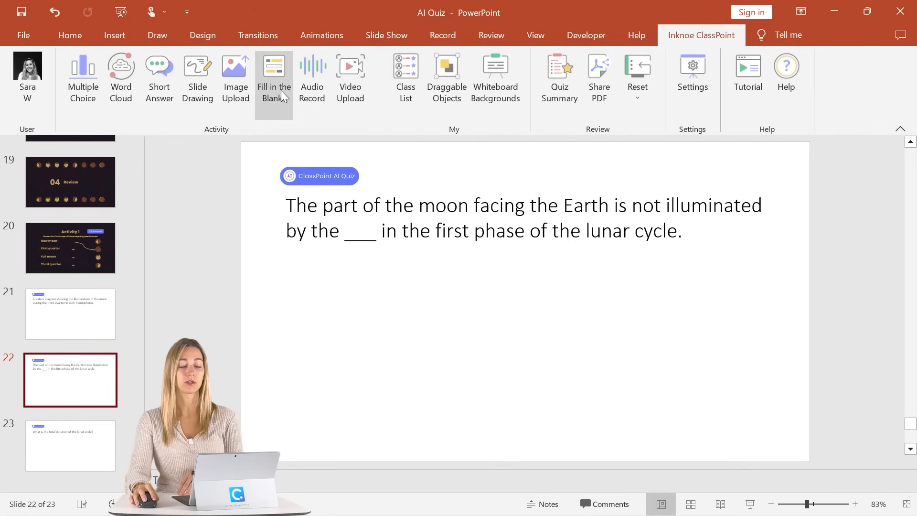
pyautogui.click(273, 76)
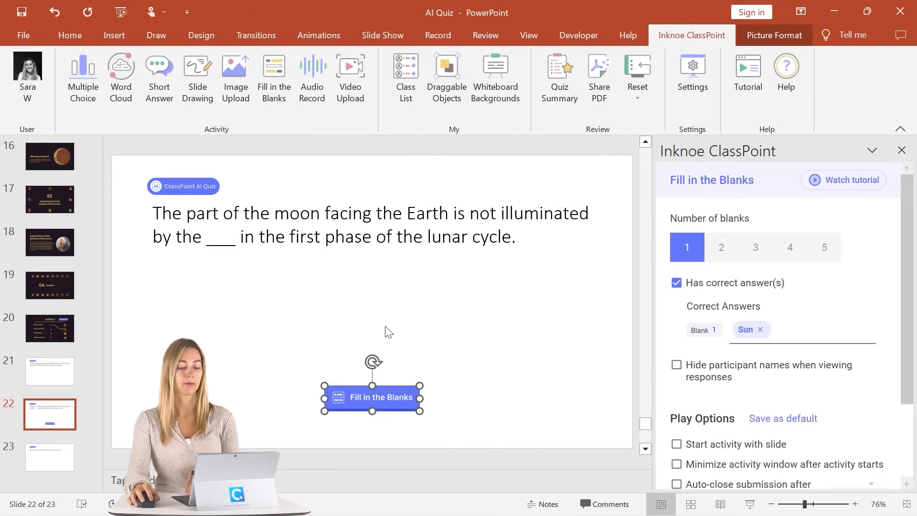
pyautogui.moveTo(373, 278)
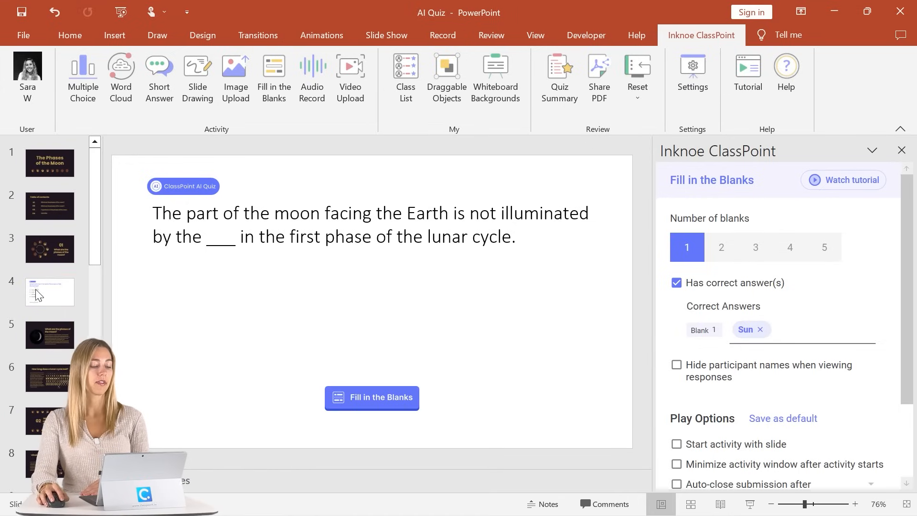
# Delete the 'Correct answer: B' line from the full-moon question on slide 4.
pyautogui.click(50, 292)
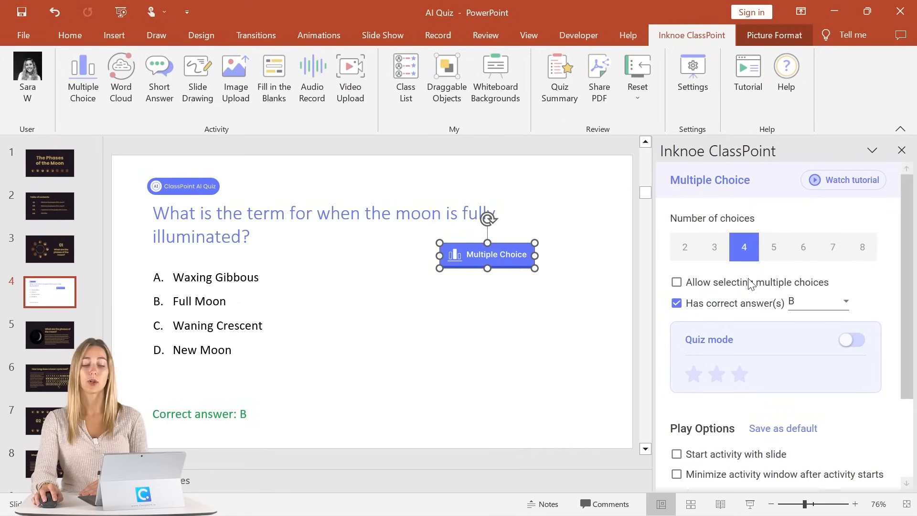
pyautogui.click(198, 414)
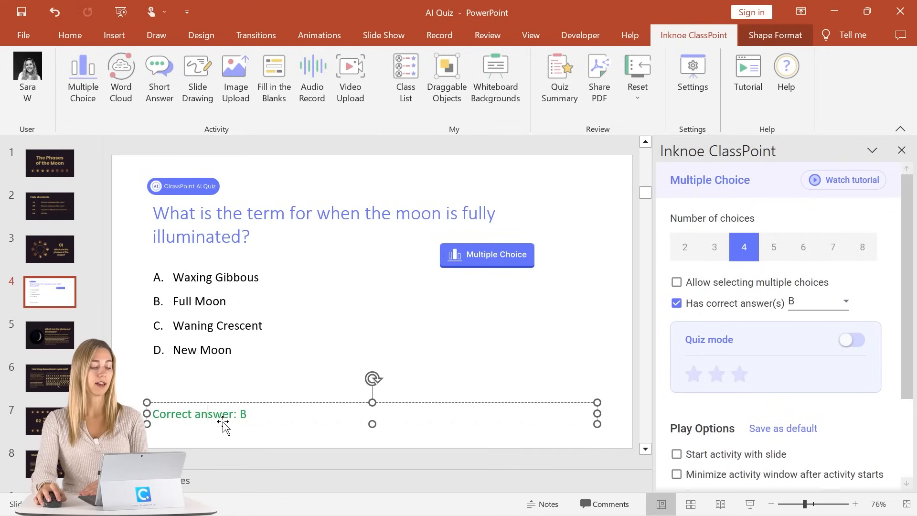
pyautogui.click(222, 421)
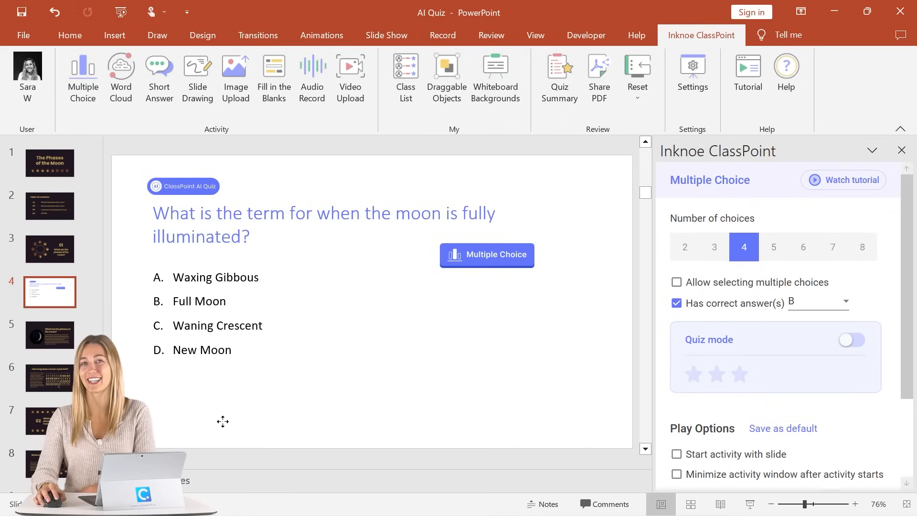